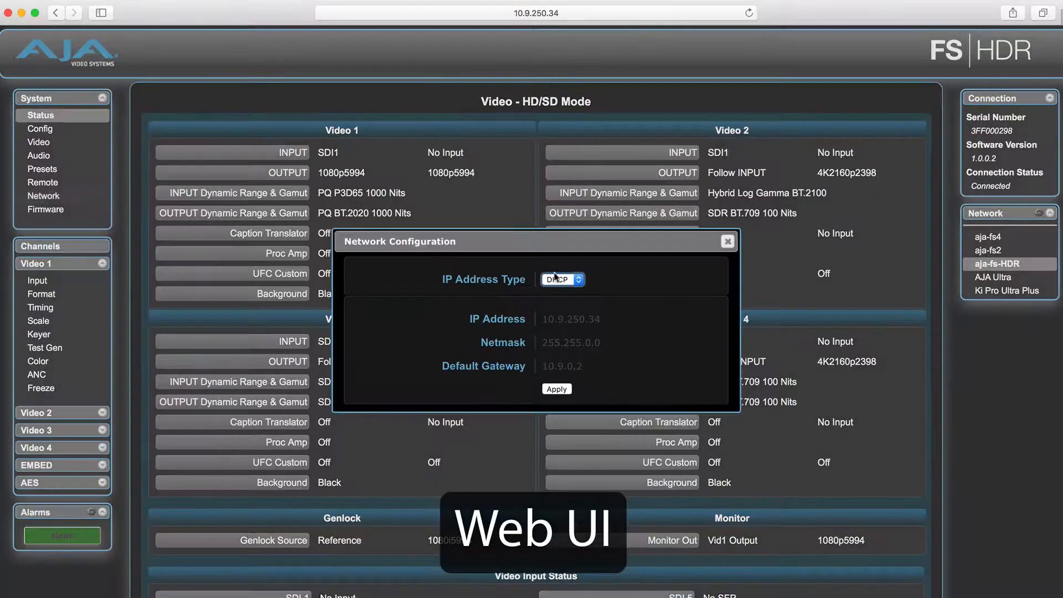
mouse_move(609, 256)
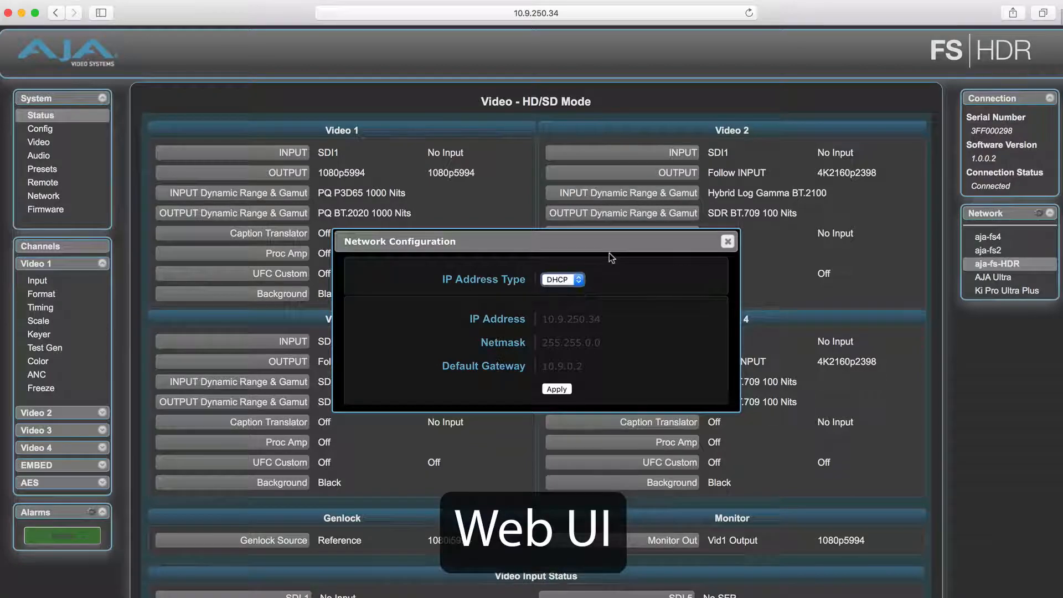
mouse_move(609, 256)
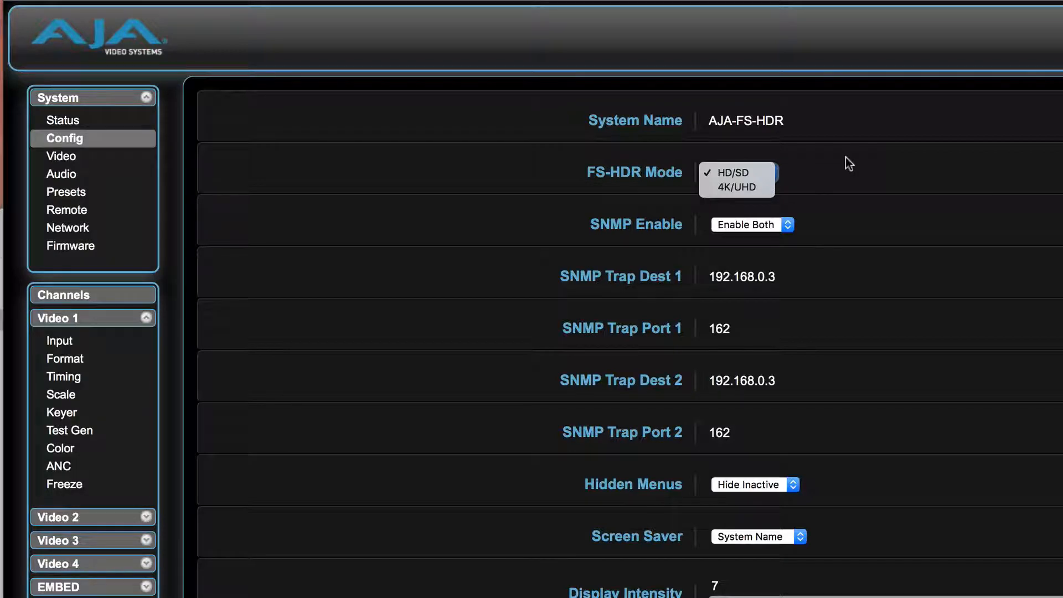
mouse_move(787, 153)
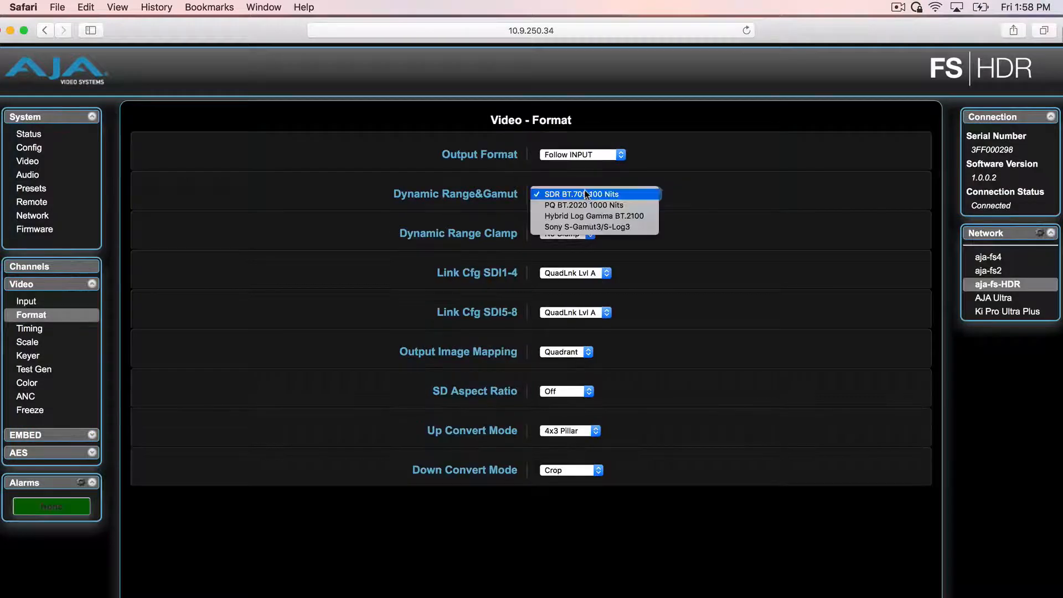
Leave the output format set to follow the input.
click(581, 154)
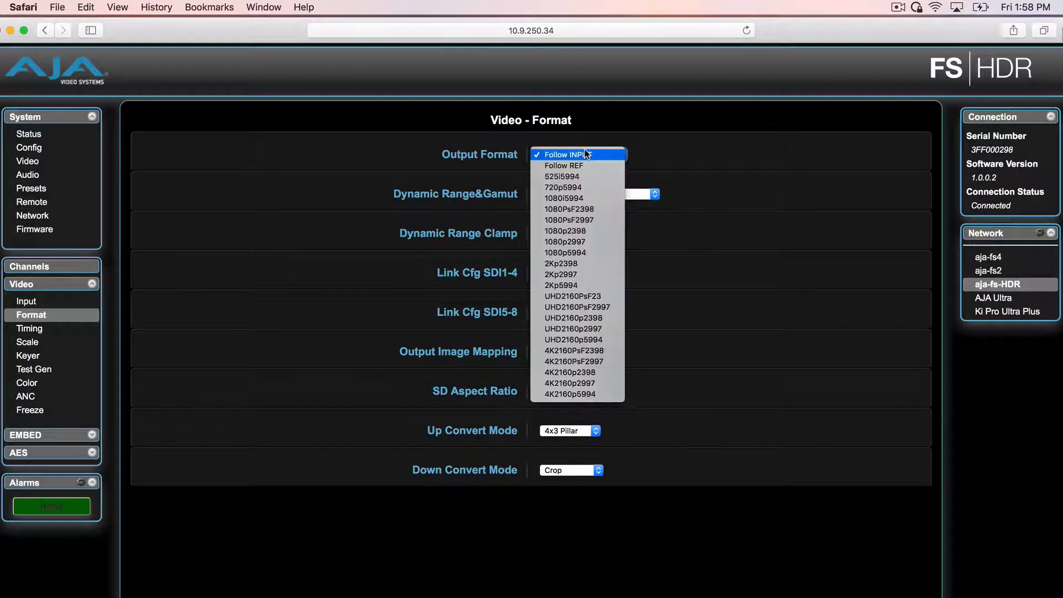
click(562, 155)
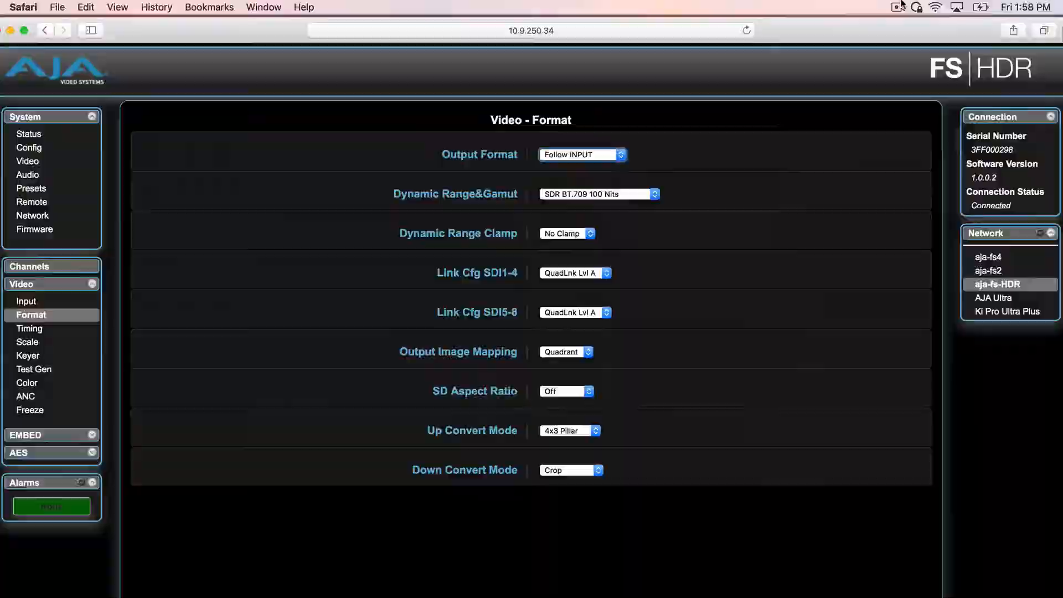
click(30, 147)
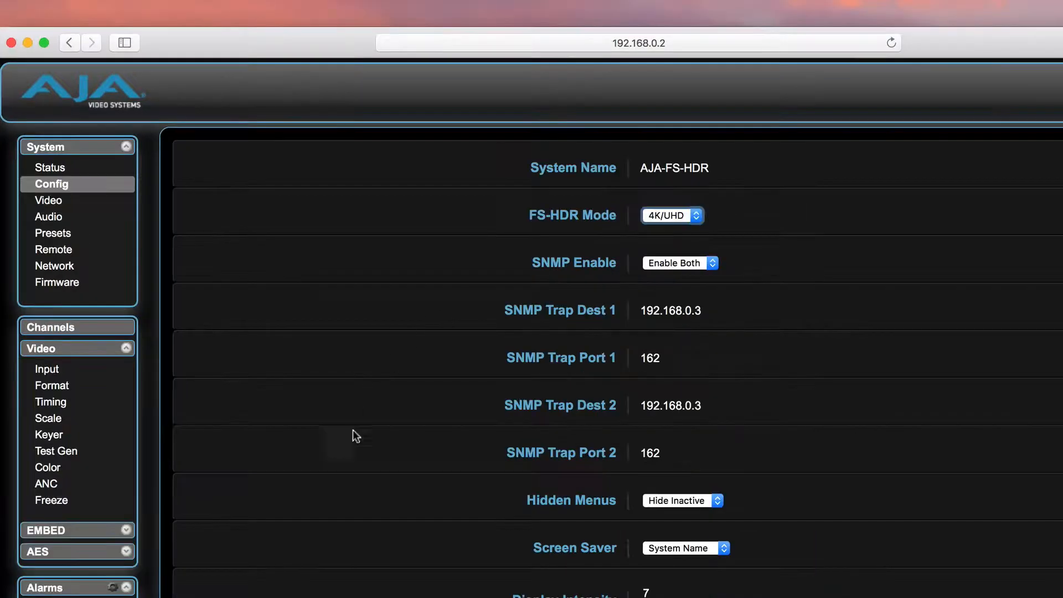
Browse the output format list and leave the output at UHD2160p2997.
click(52, 385)
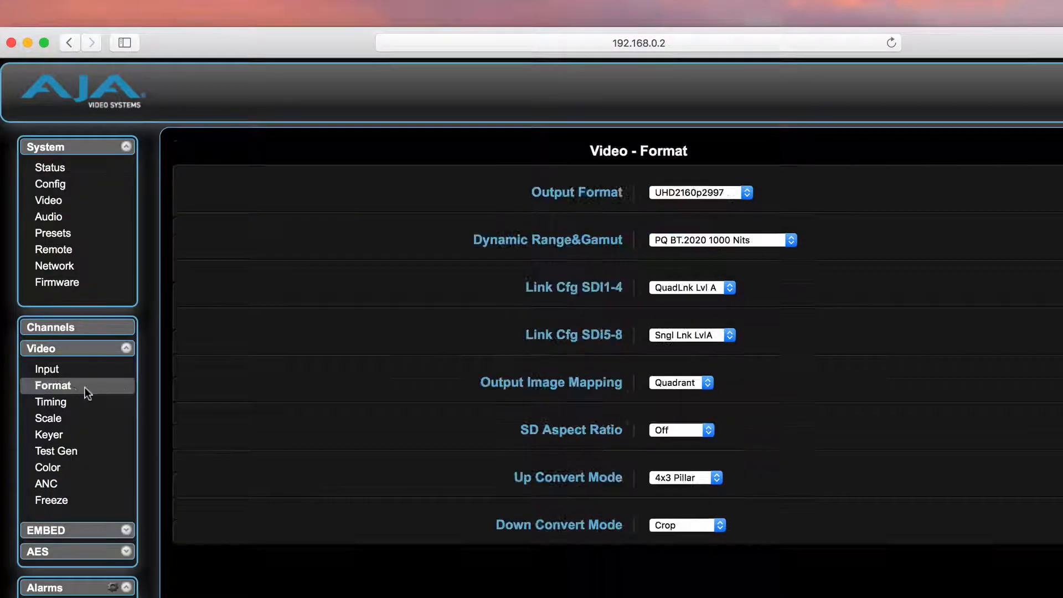
click(700, 192)
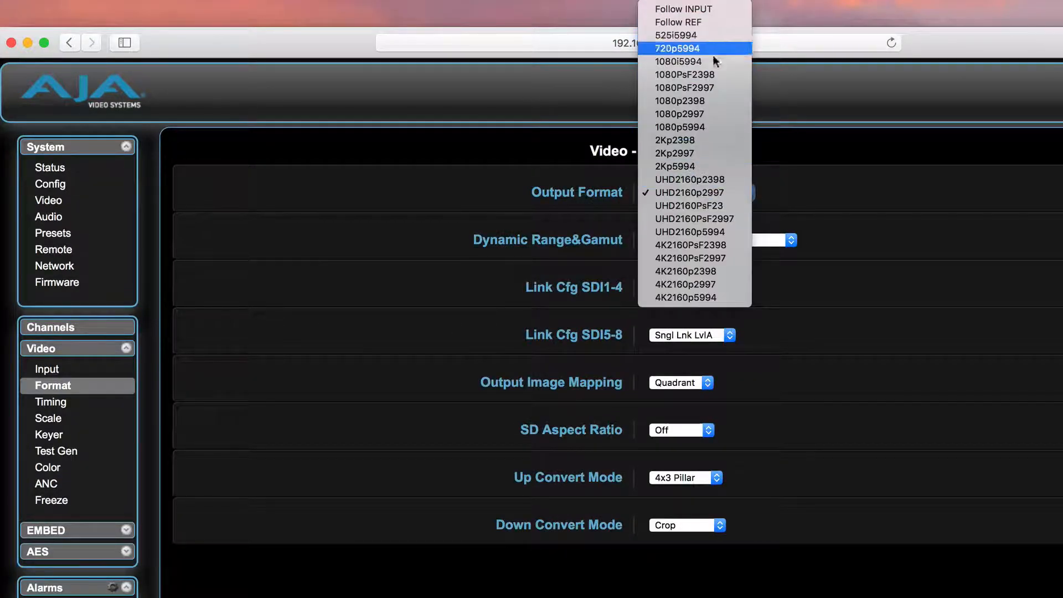
scroll(down, 3)
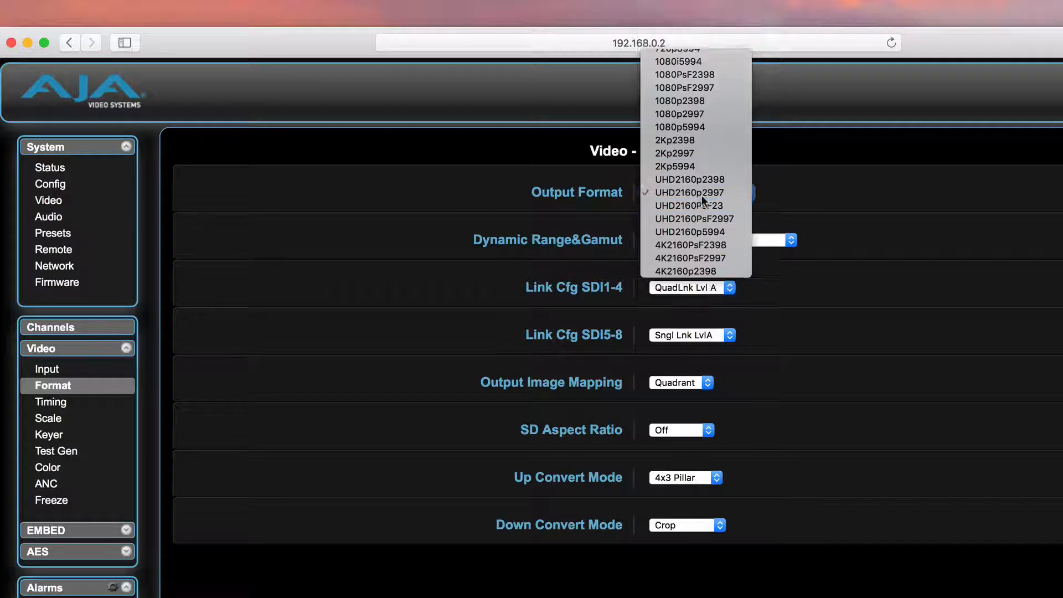
click(689, 193)
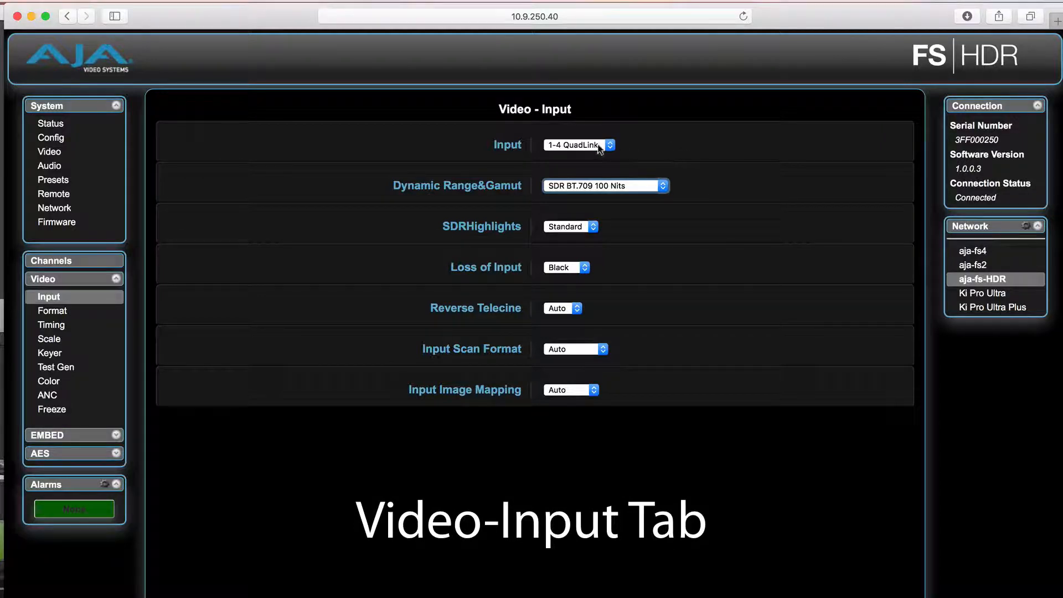
Review the input dropdowns, keeping 1-4 QuadLink input and Auto image mapping.
click(579, 145)
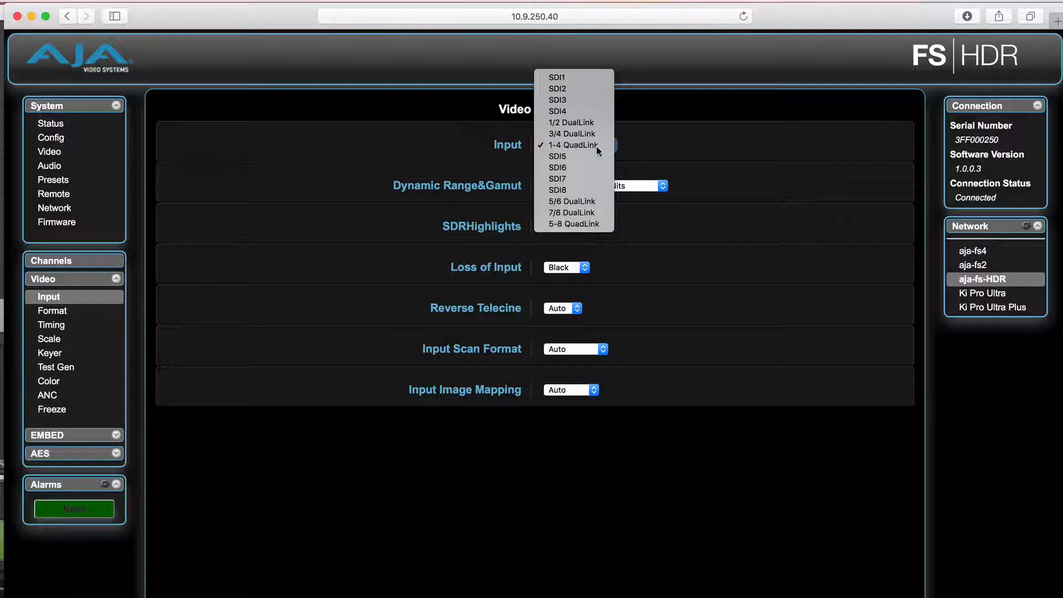
click(573, 144)
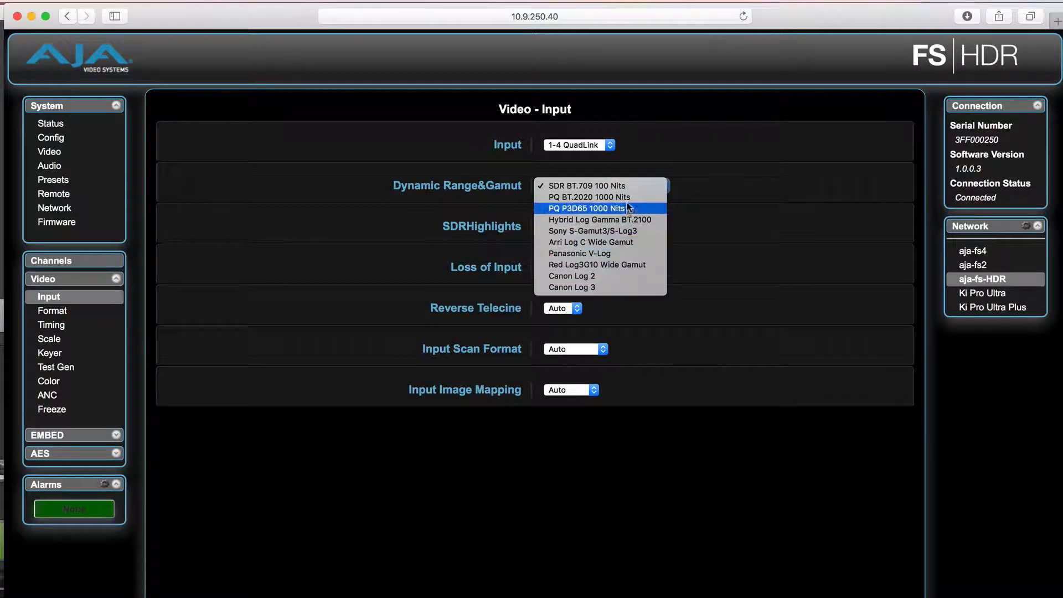
click(589, 197)
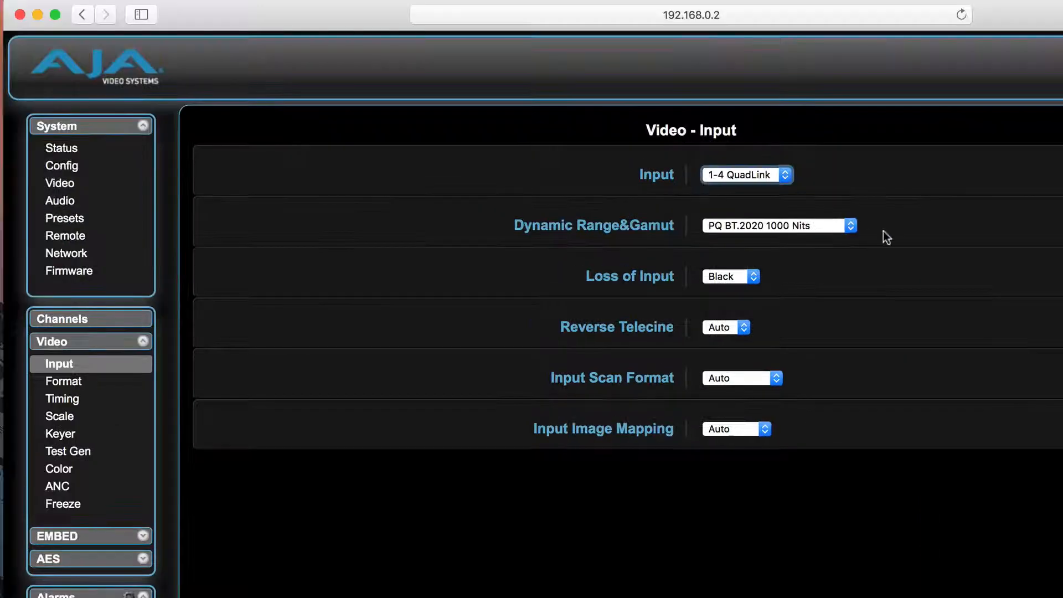
mouse_move(906, 292)
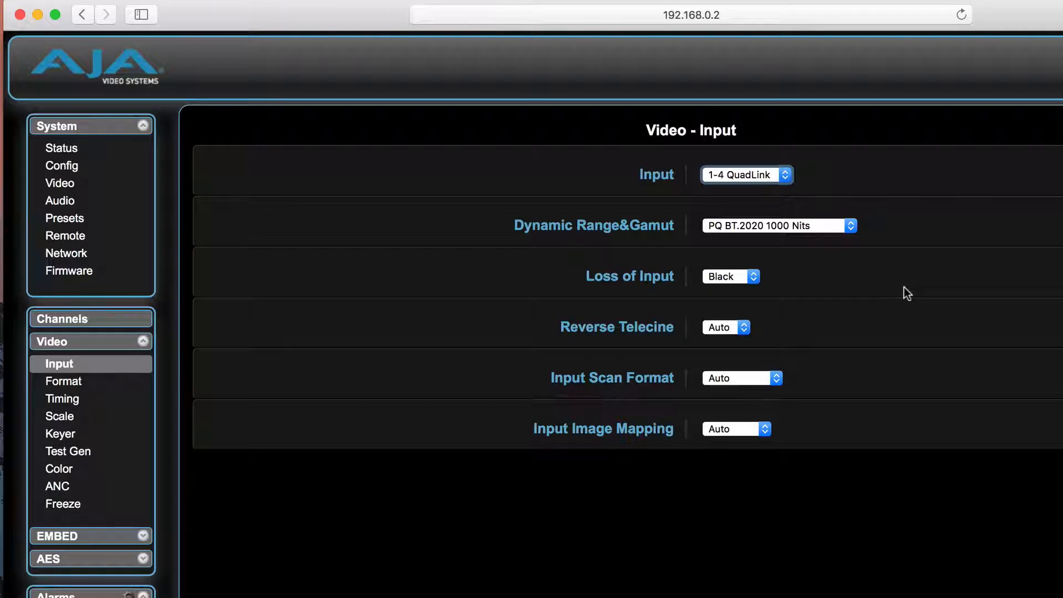
mouse_move(794, 330)
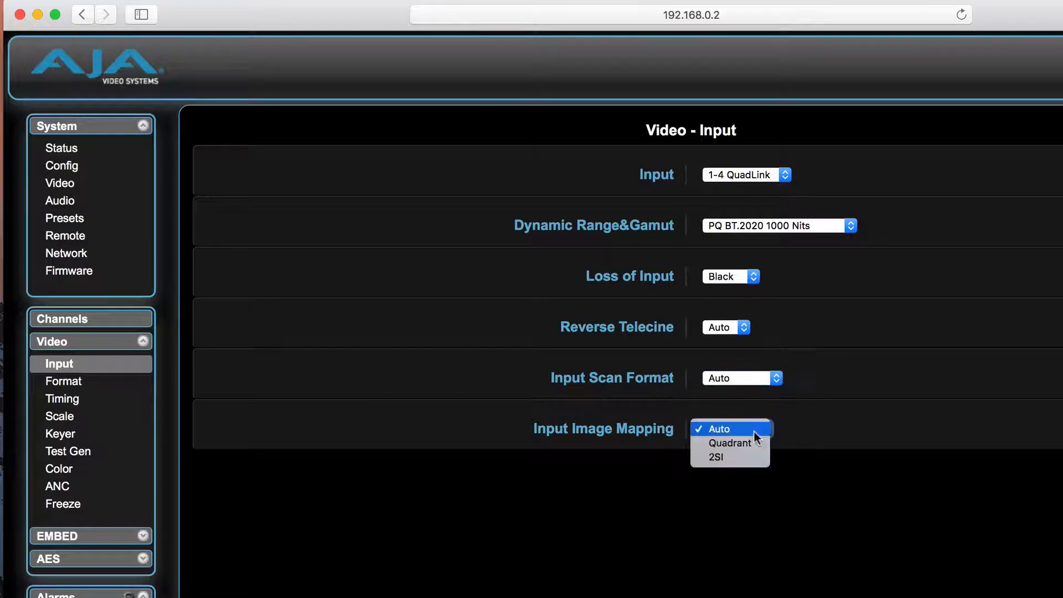
mouse_move(758, 435)
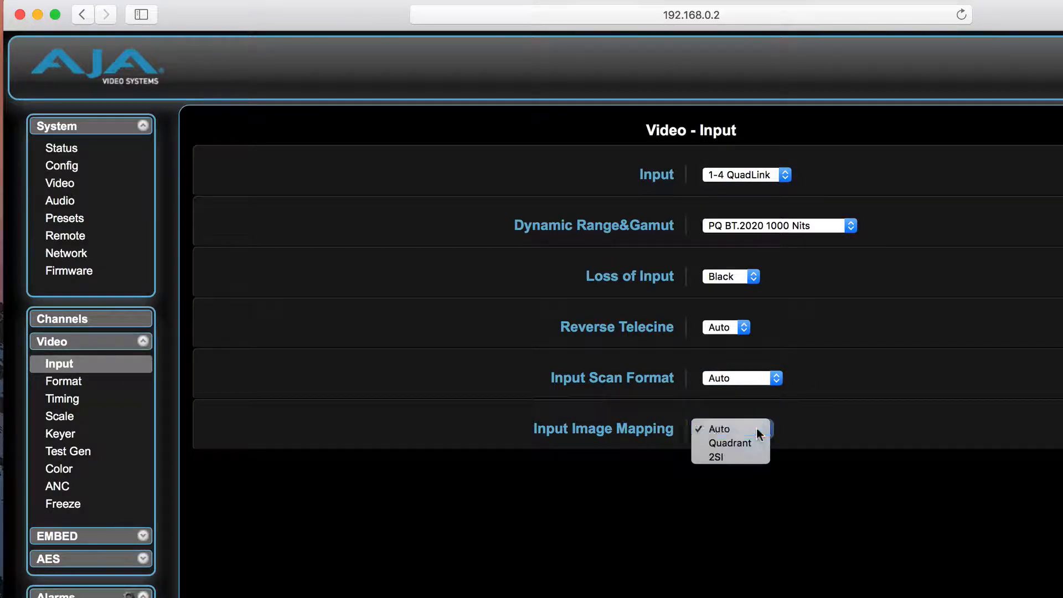
click(717, 428)
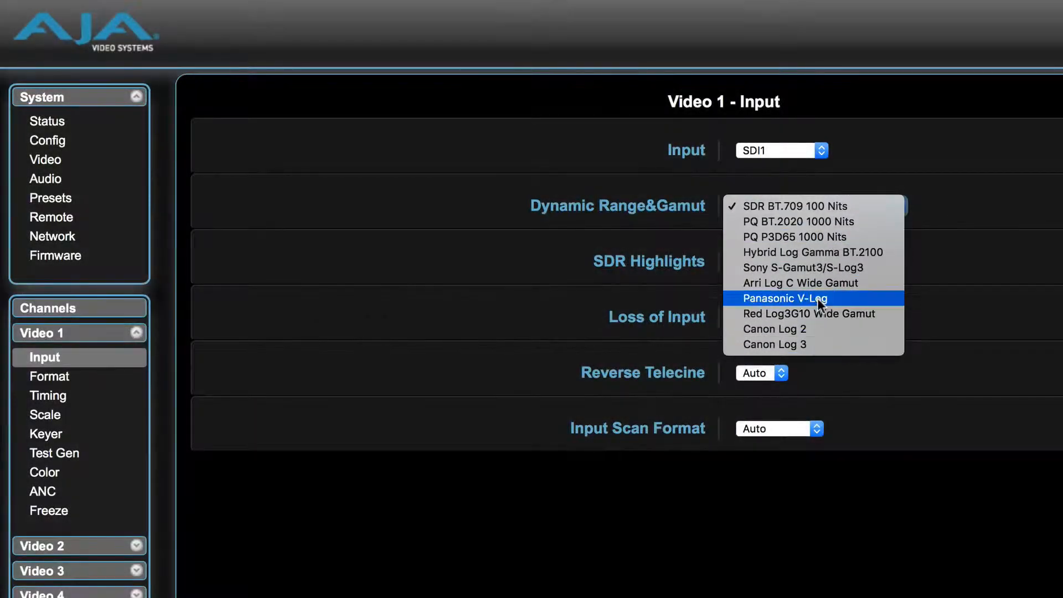
Set Video 1's input range to PQ P3D65 1000 Nits with Standard SDR Highlights.
click(794, 236)
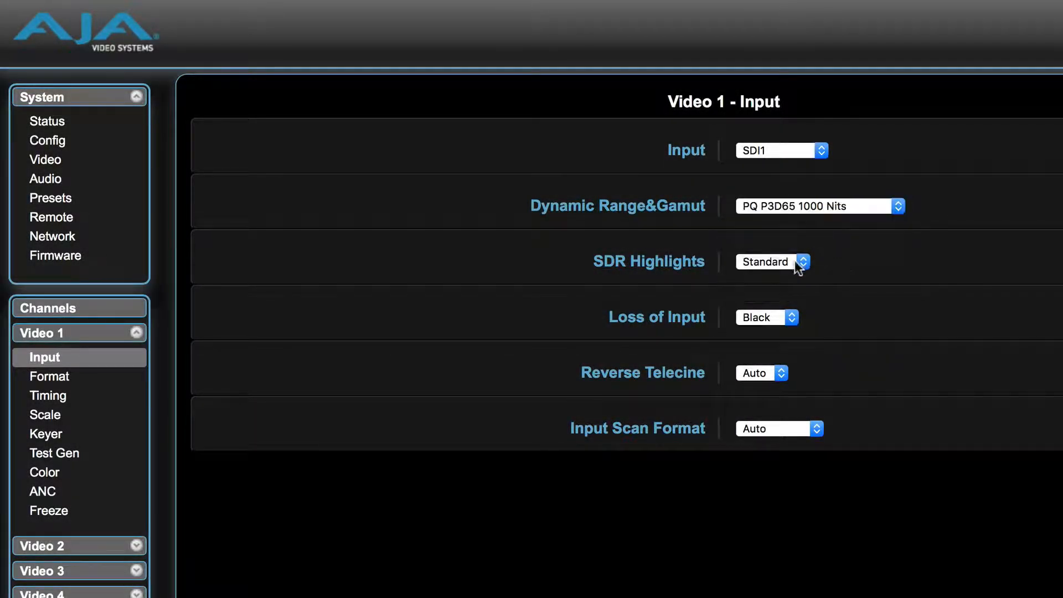
click(771, 262)
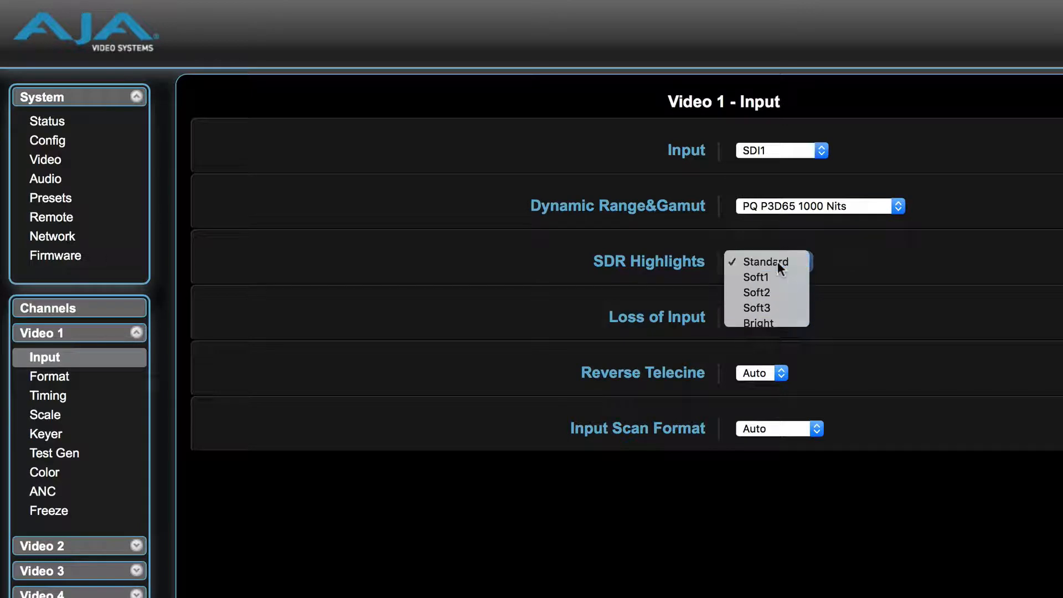
click(49, 376)
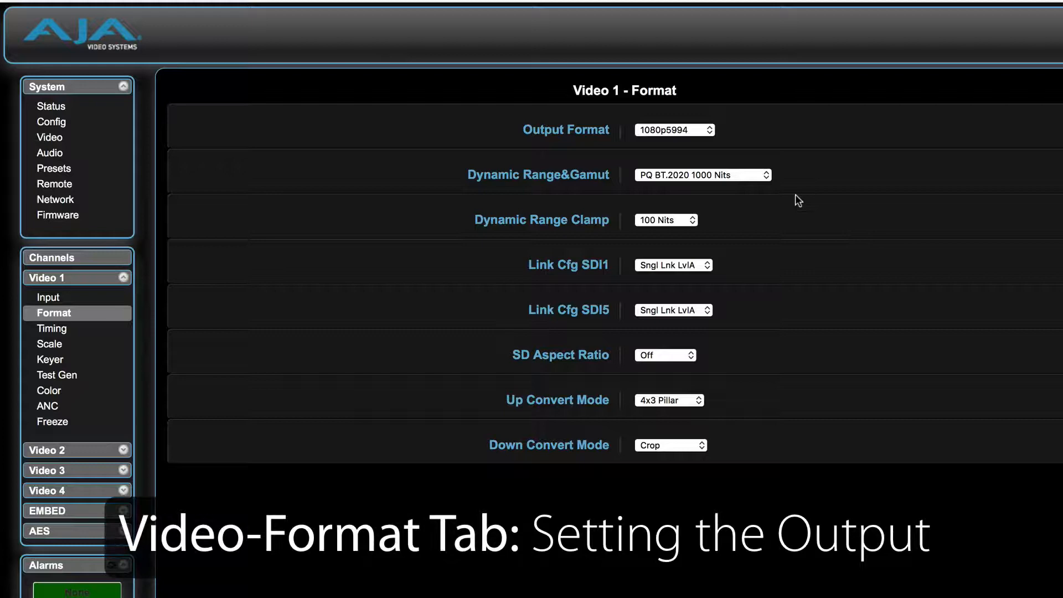
Keep Video 1's output dynamic range at PQ BT.2020 1000 Nits.
click(702, 174)
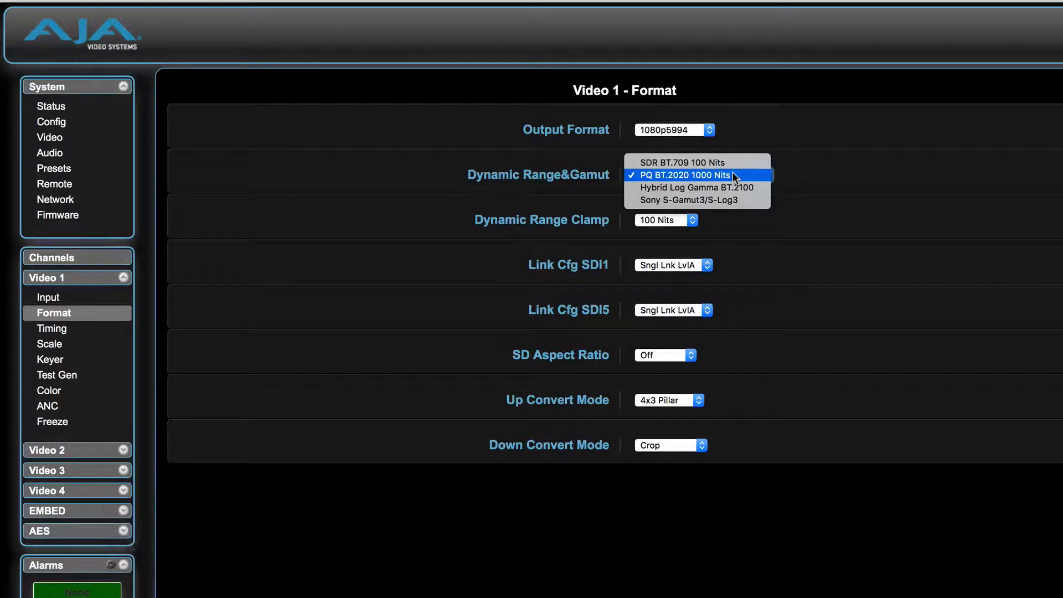
click(694, 175)
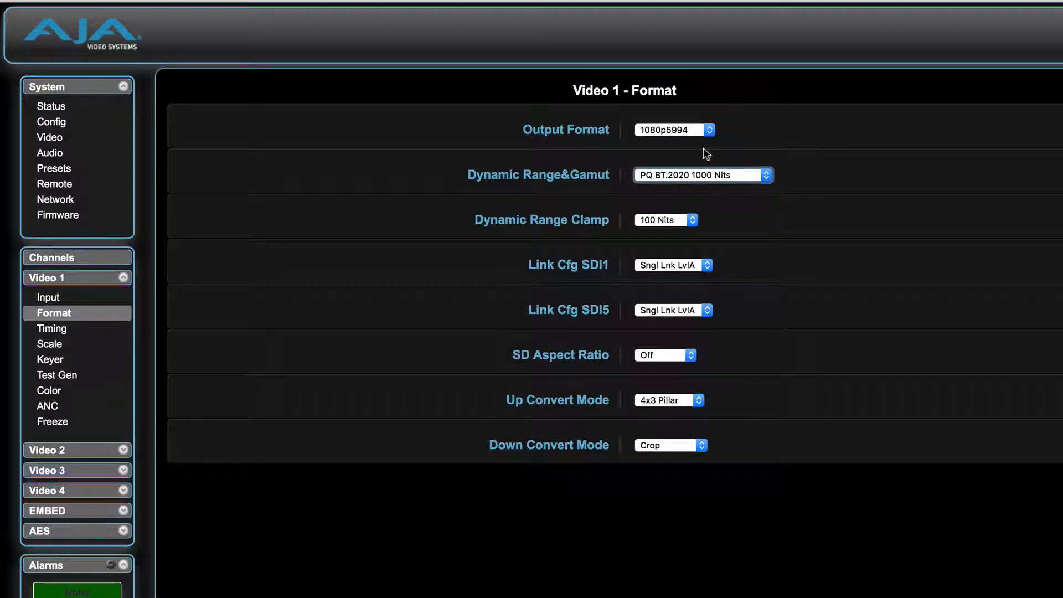
click(51, 105)
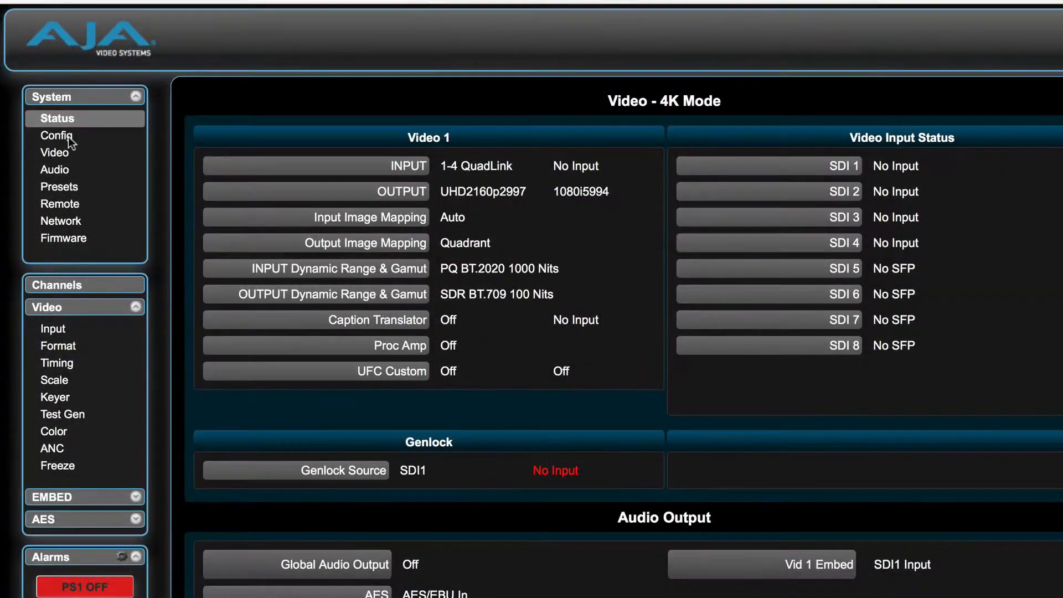
Switch FS-HDR Mode to HD/SD, confirm the reboot, and check the status.
click(58, 135)
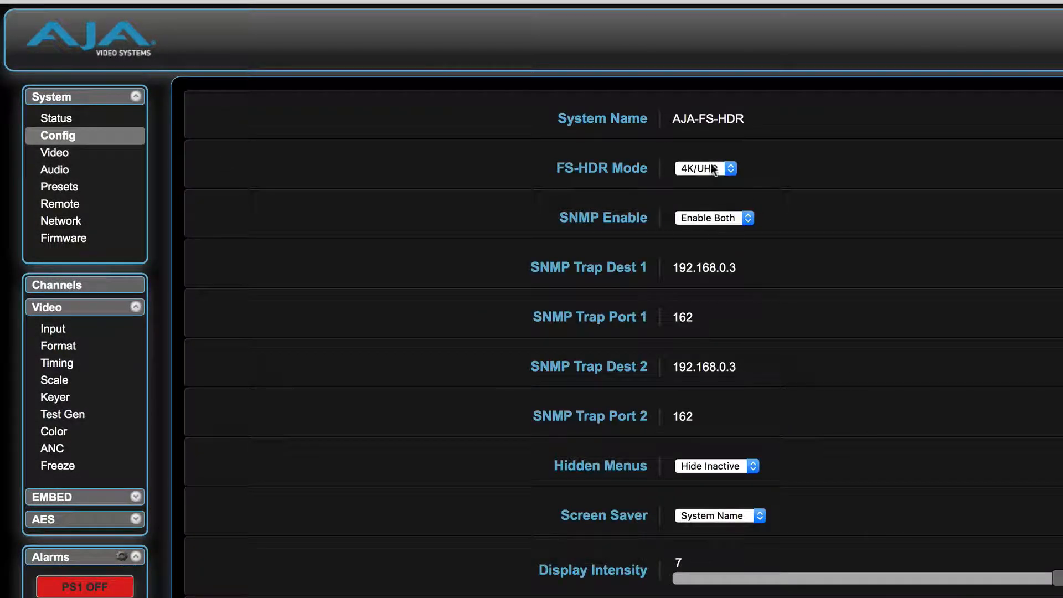
click(704, 169)
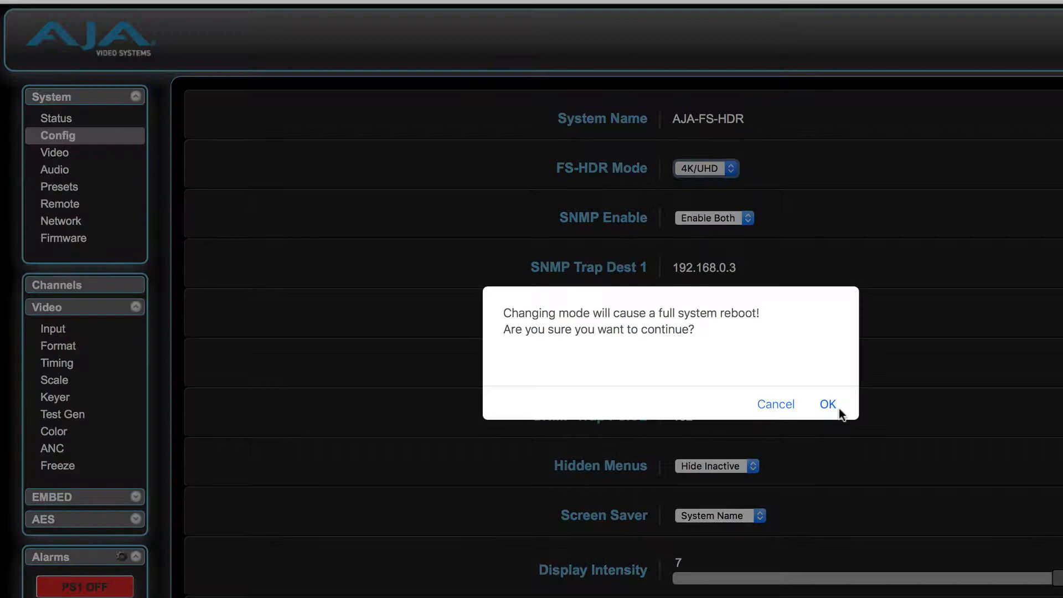
click(827, 404)
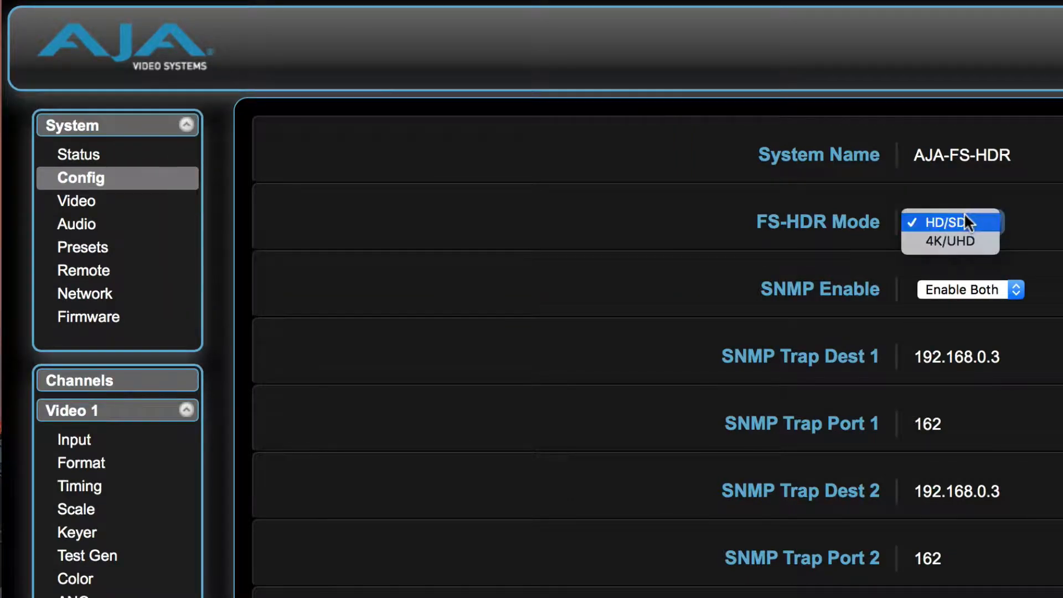
click(949, 222)
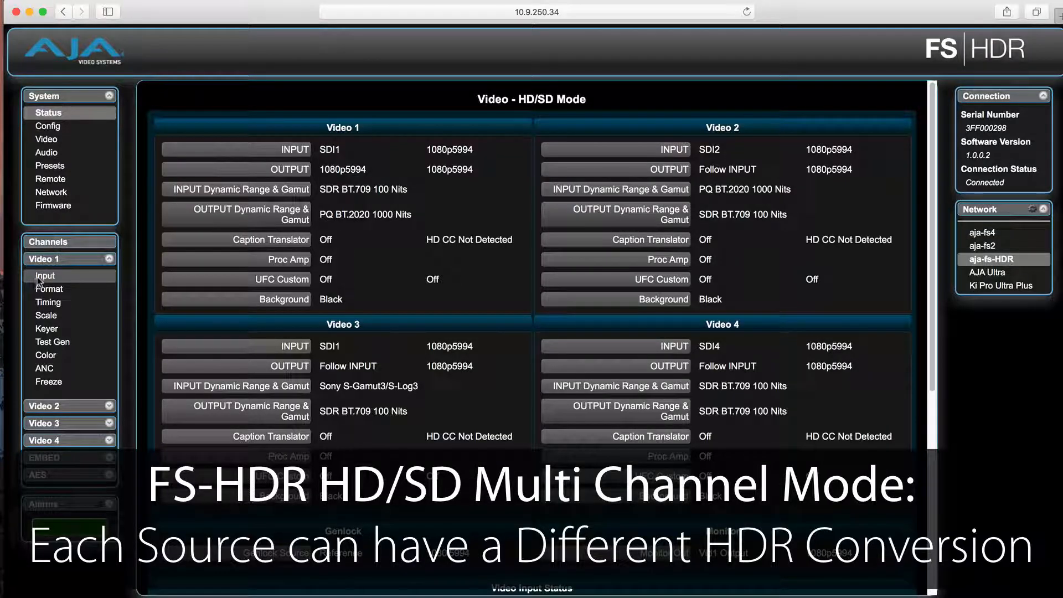
Treat Video 2's input as SDR BT.709 100 Nits with Soft1 SDR highlights.
click(45, 275)
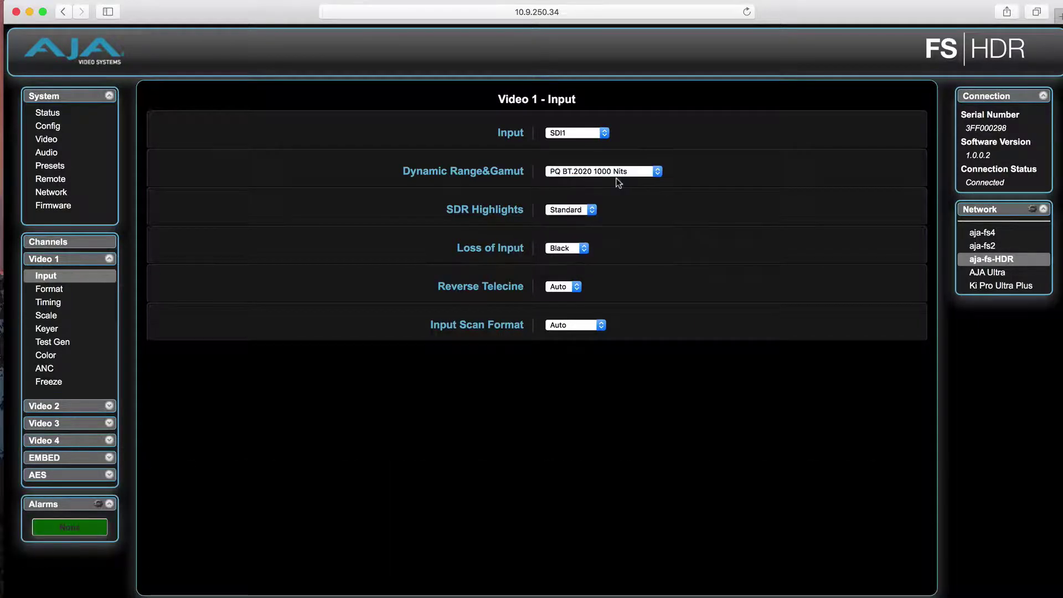
click(45, 275)
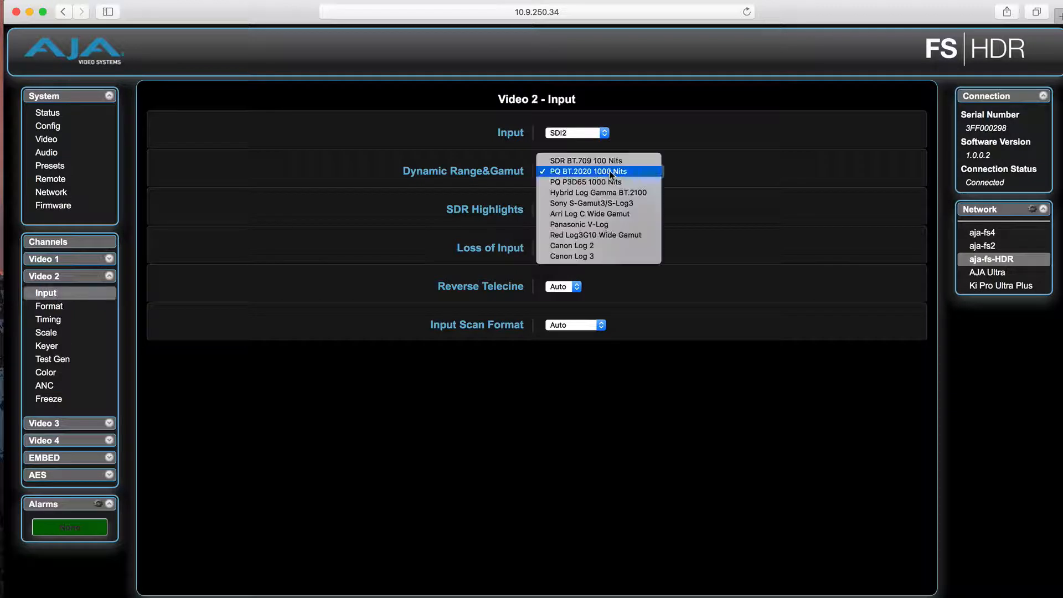
click(567, 159)
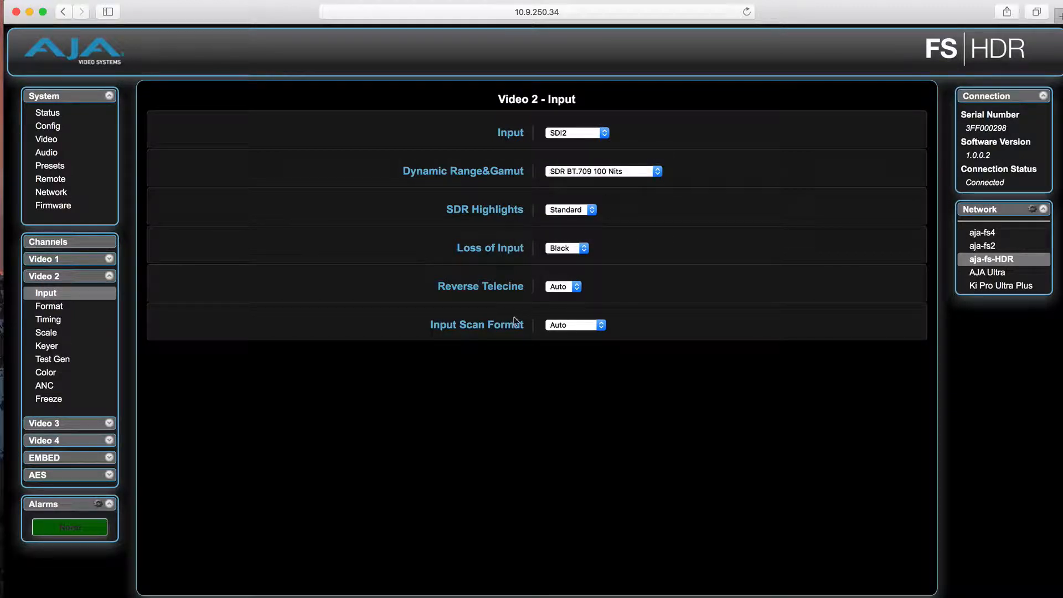
mouse_move(403, 369)
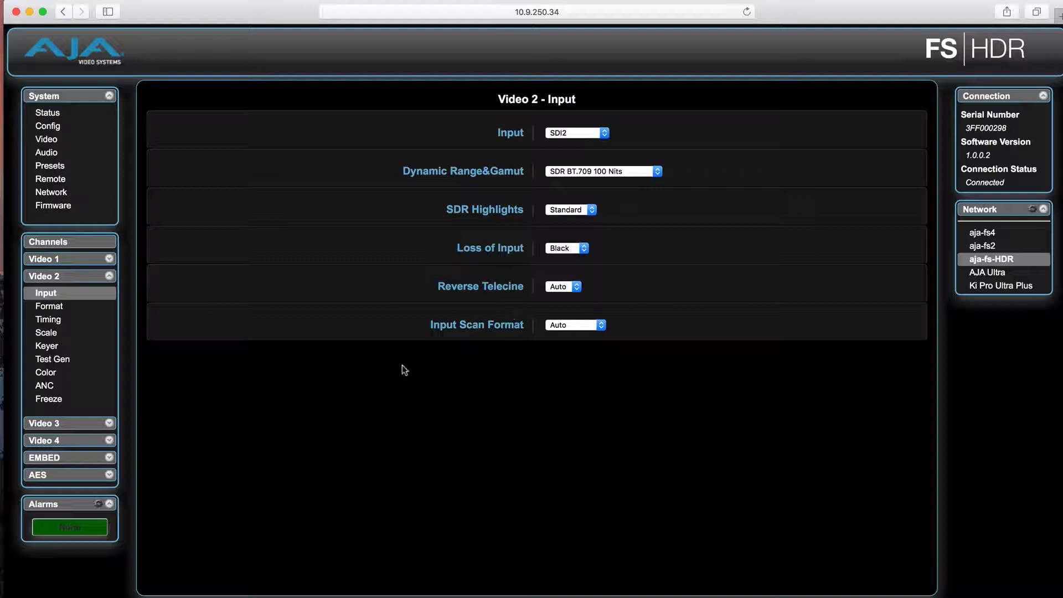
click(569, 209)
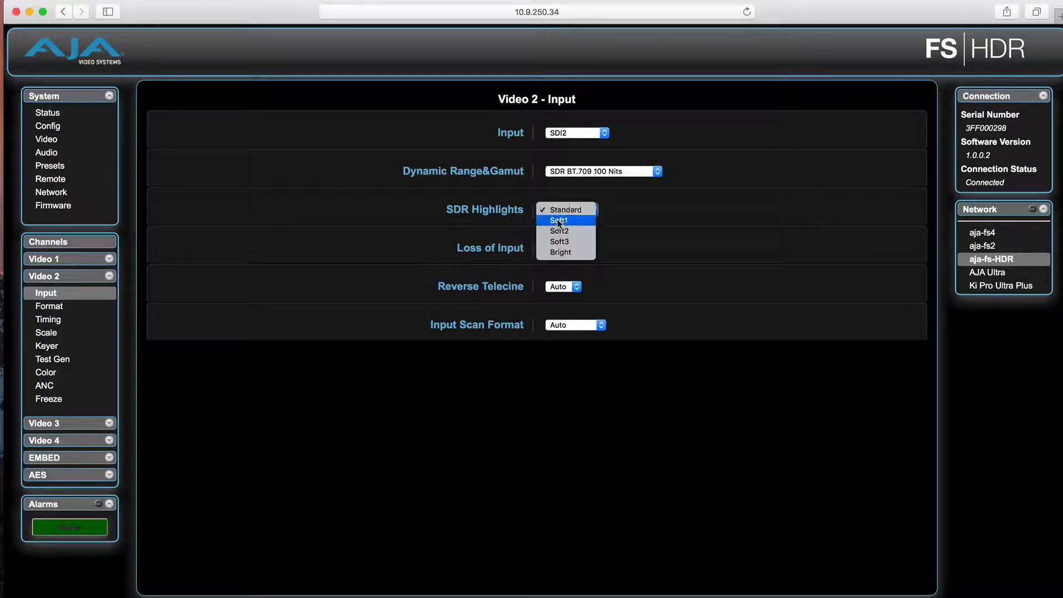
click(49, 305)
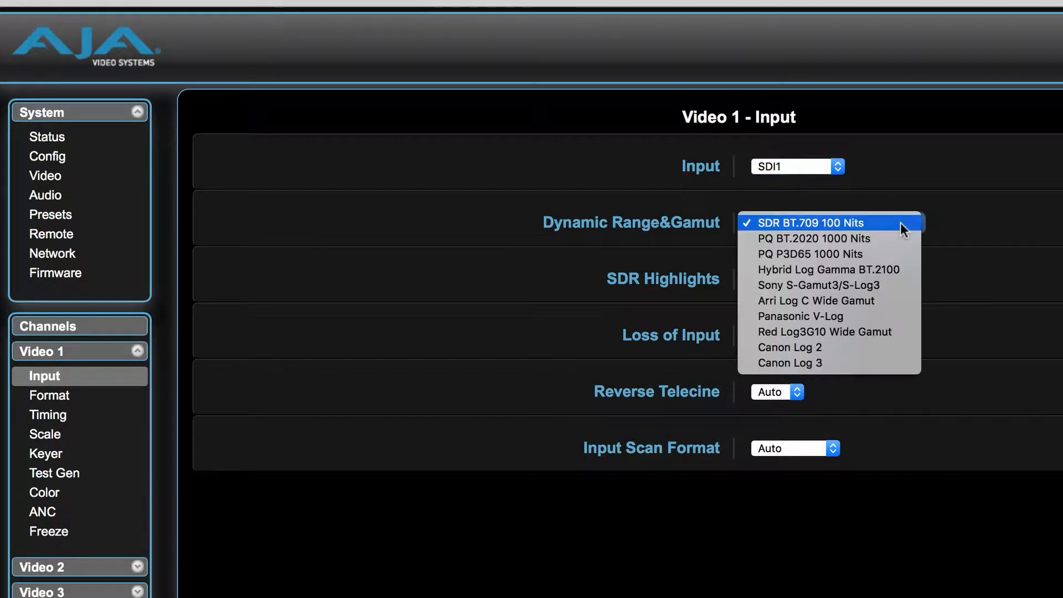
Give Video 1 an SDR BT.709 100 Nits input and a 1080p5994 HLG BT.2100 output.
click(805, 222)
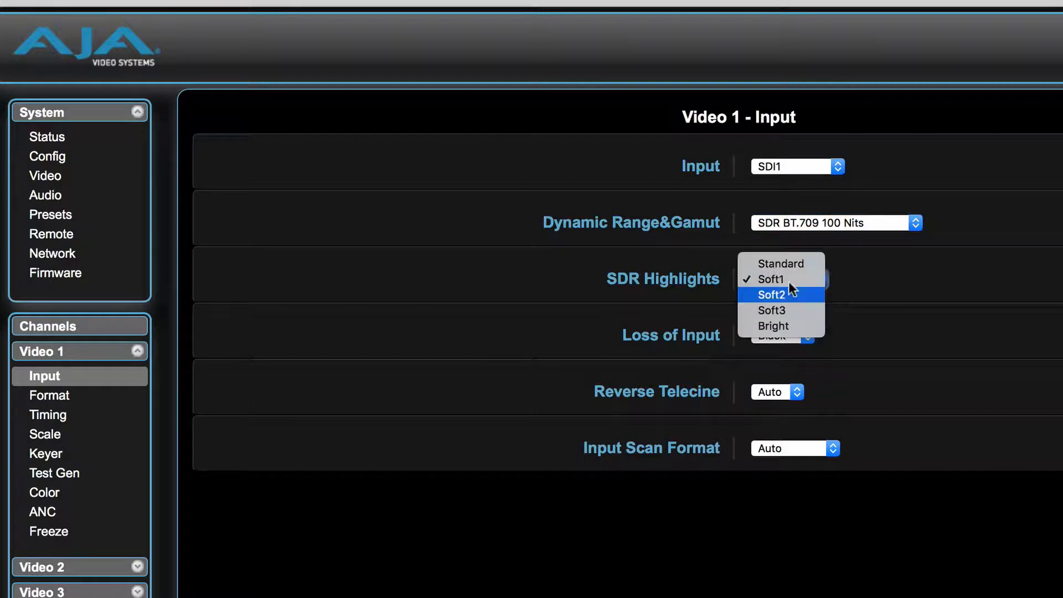
click(779, 263)
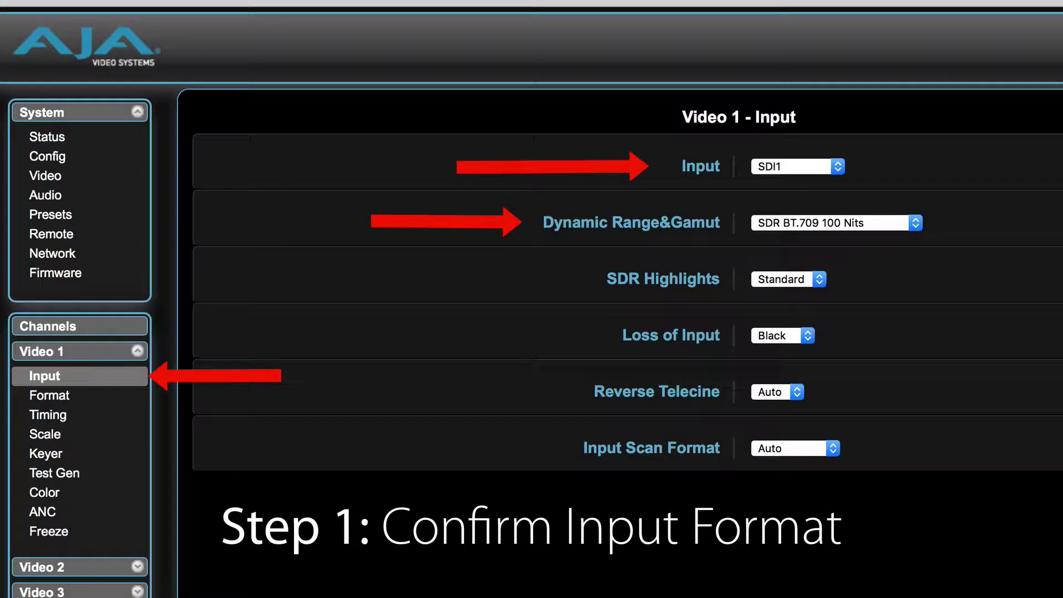
click(49, 395)
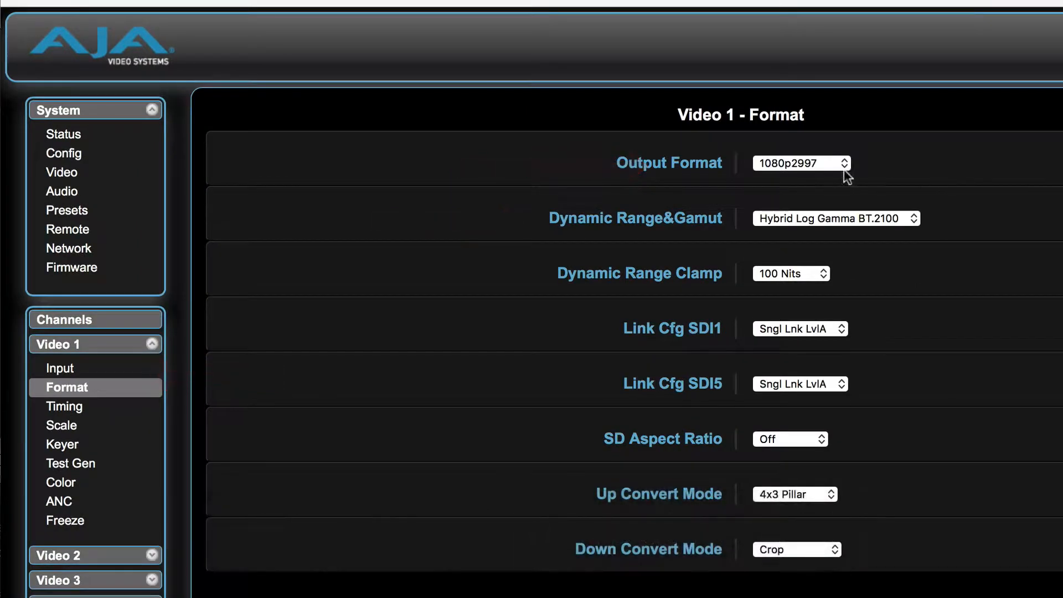
click(800, 162)
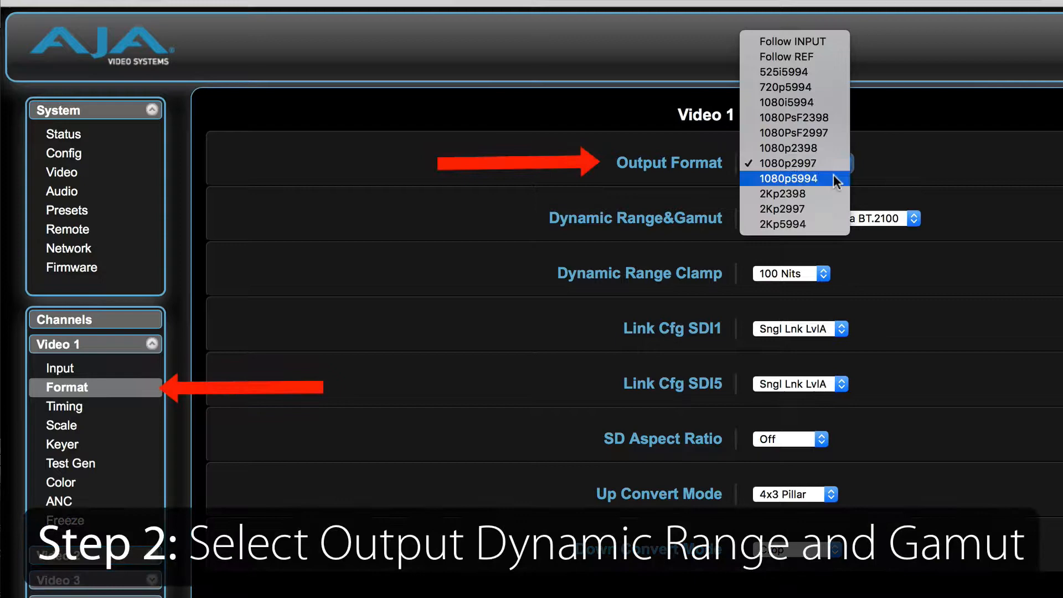
click(786, 178)
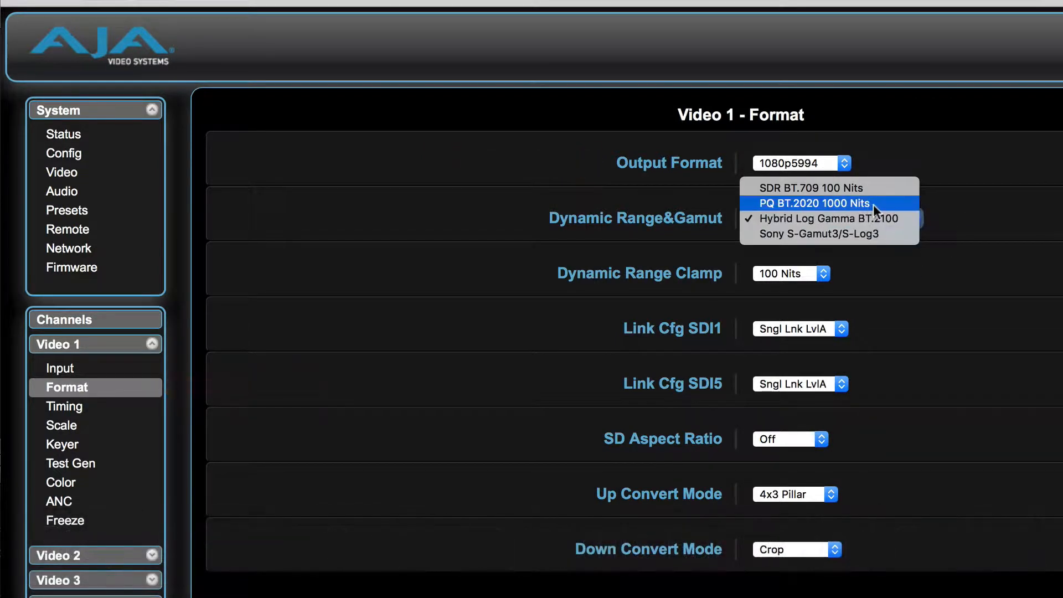
click(812, 202)
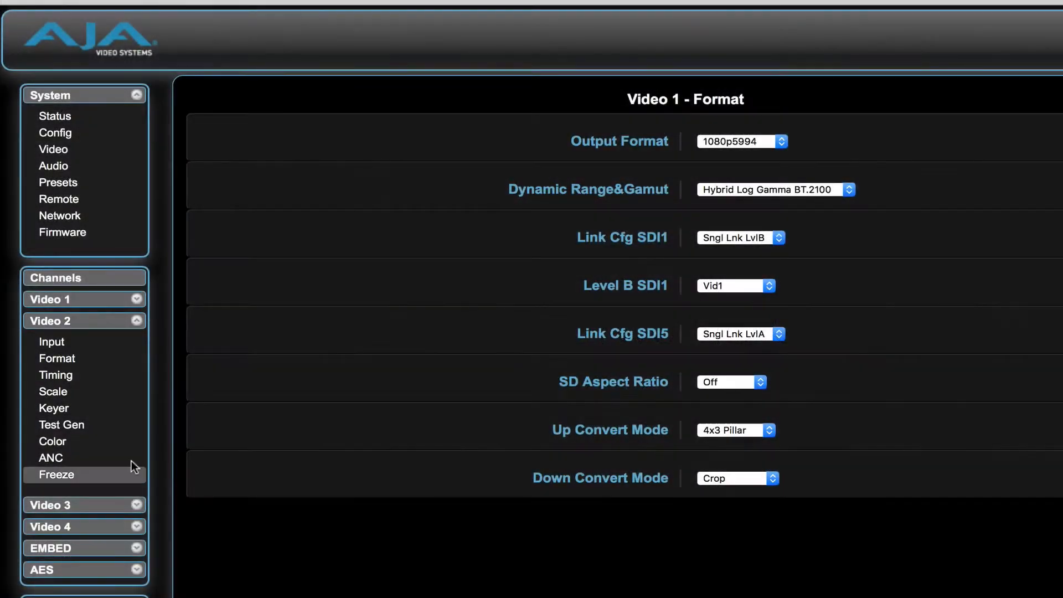
Feed Video 2 from SDI1, treated as PQ P3D65 1000 Nits.
click(52, 341)
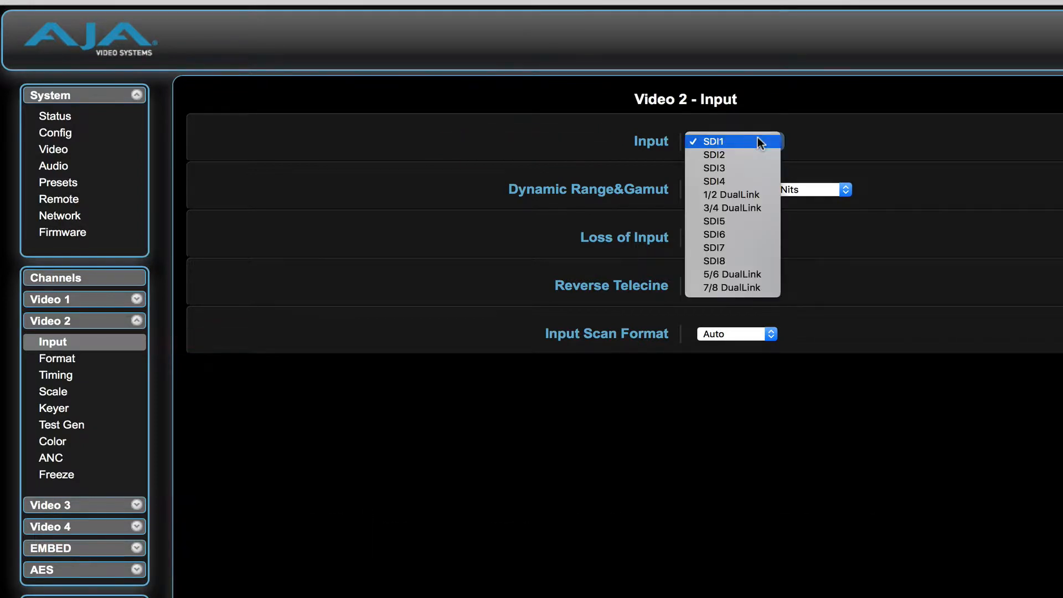
click(732, 141)
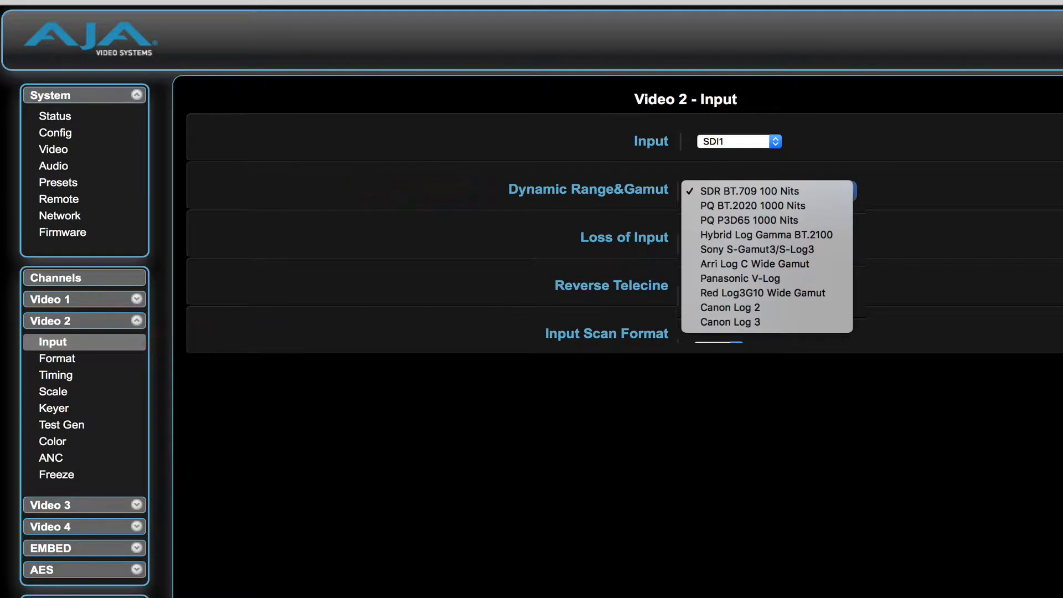
click(748, 220)
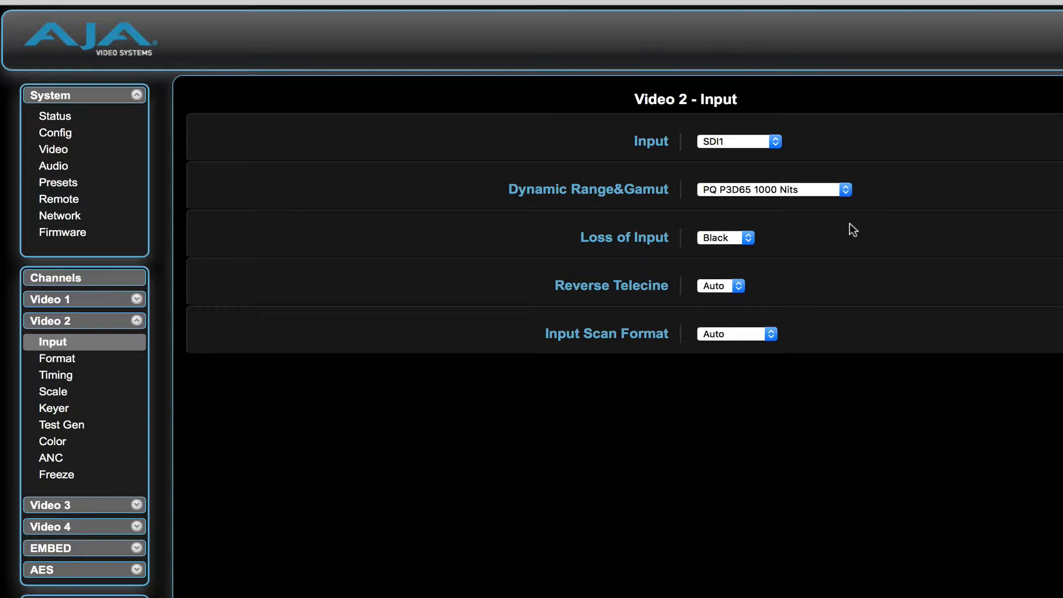
mouse_move(340, 369)
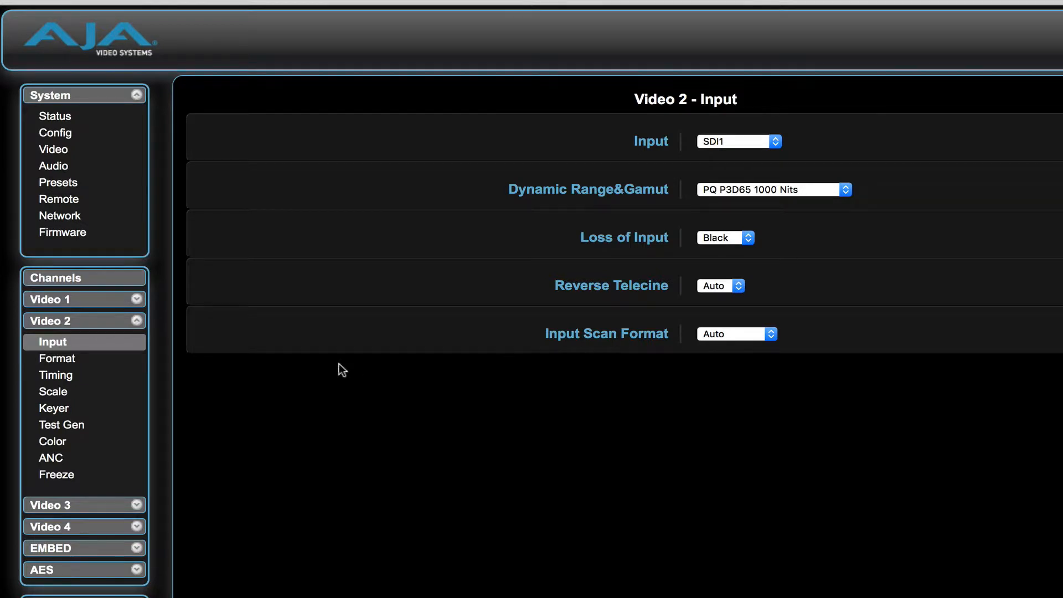
click(60, 357)
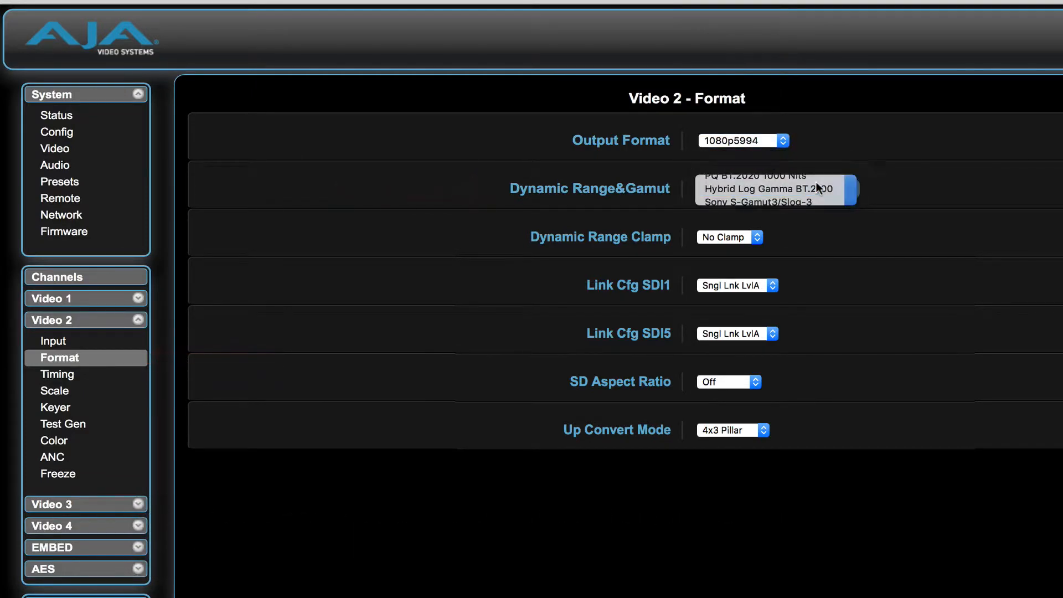
Set Video 2's output to Hybrid Log Gamma BT.2100 and expand Video 1's status.
click(56, 115)
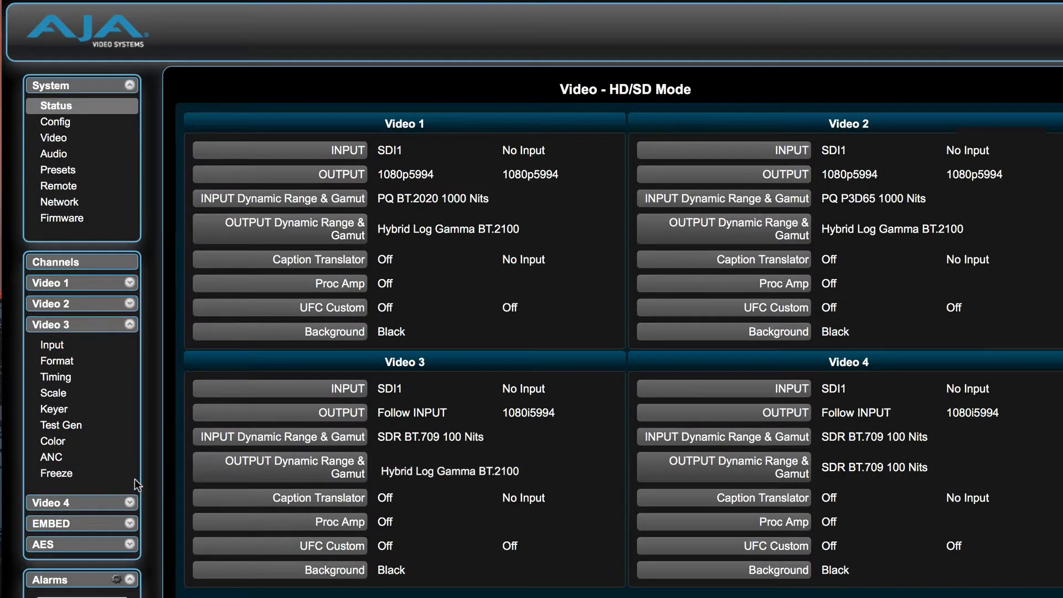
click(81, 282)
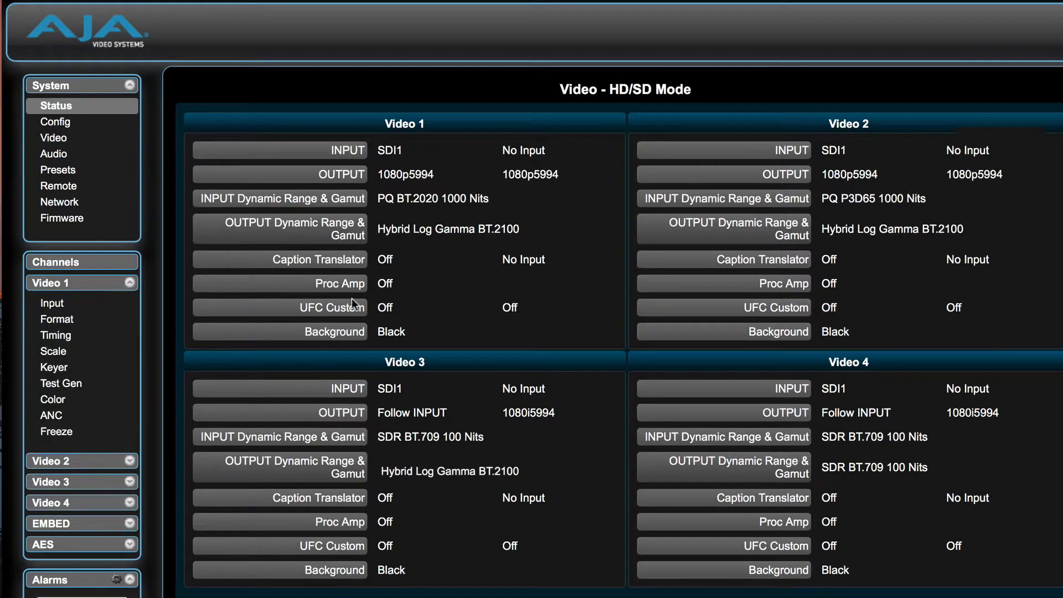